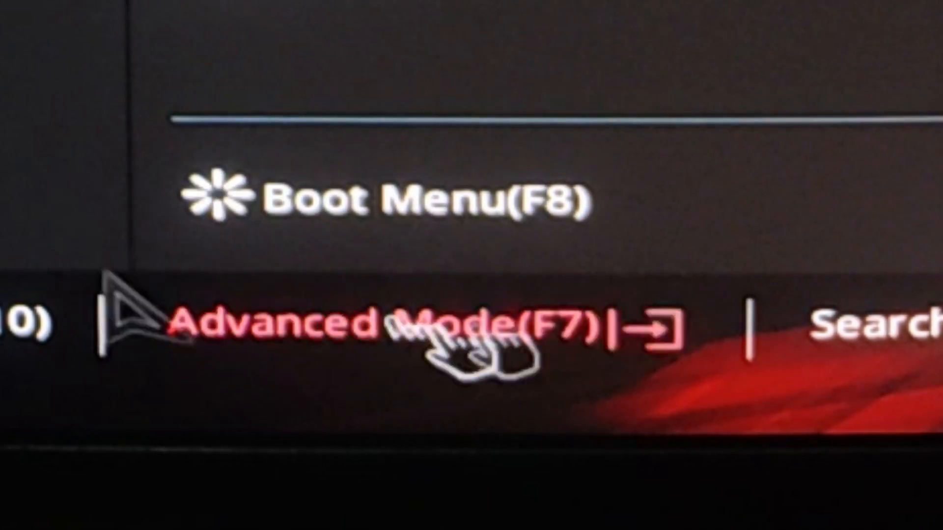
pyautogui.moveTo(529, 409)
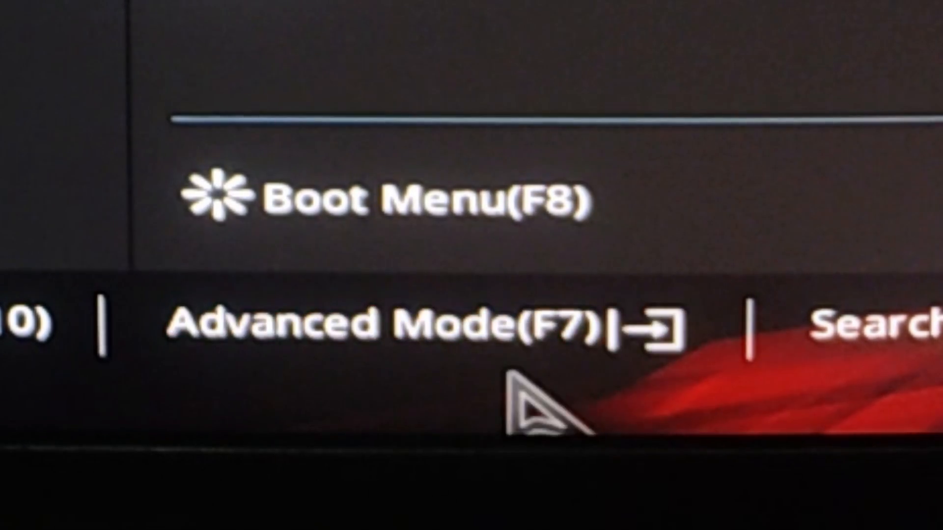
pyautogui.moveTo(535, 337)
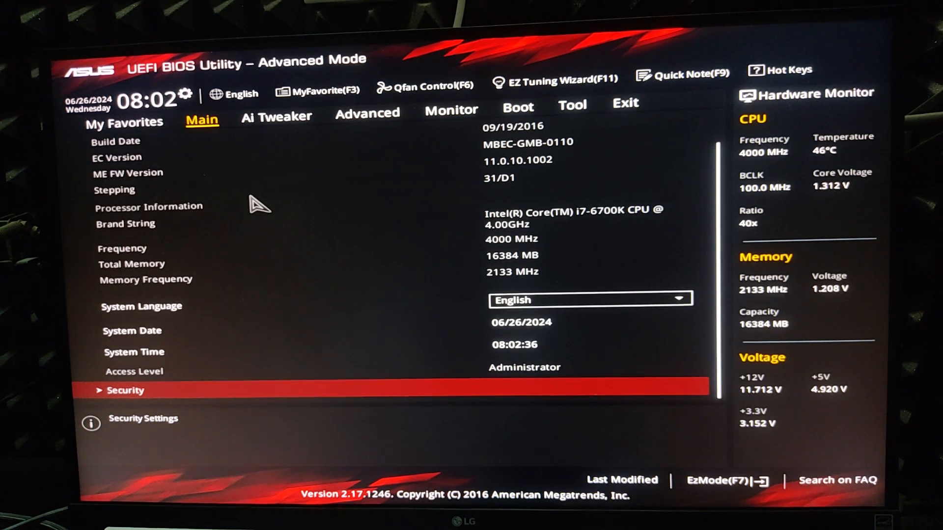
pyautogui.moveTo(451, 171)
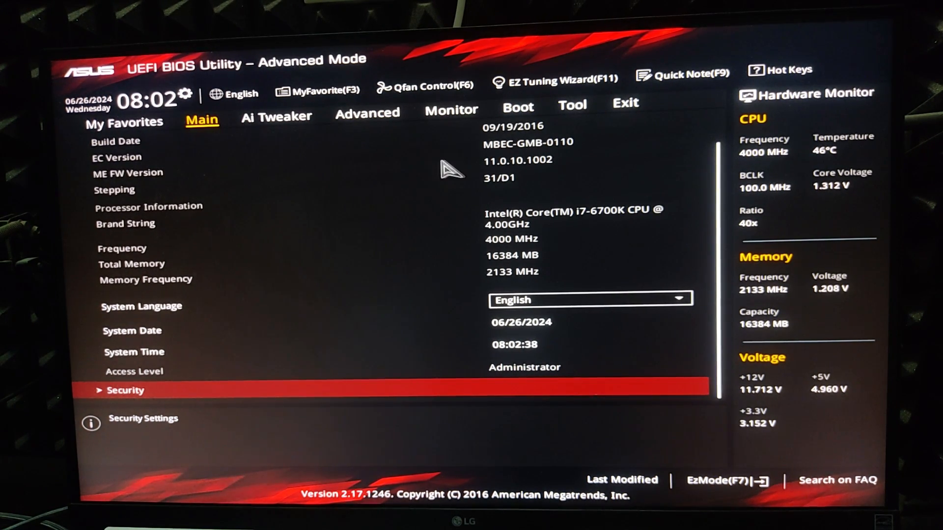
# - Switch to Advanced Mode and bring up the Monitor tab's hardware monitoring settings
pyautogui.click(451, 110)
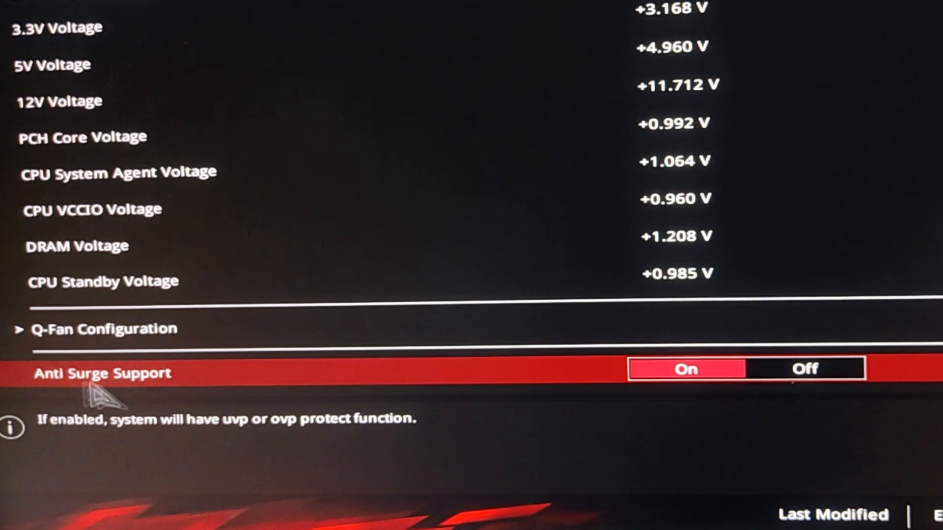
pyautogui.moveTo(626, 391)
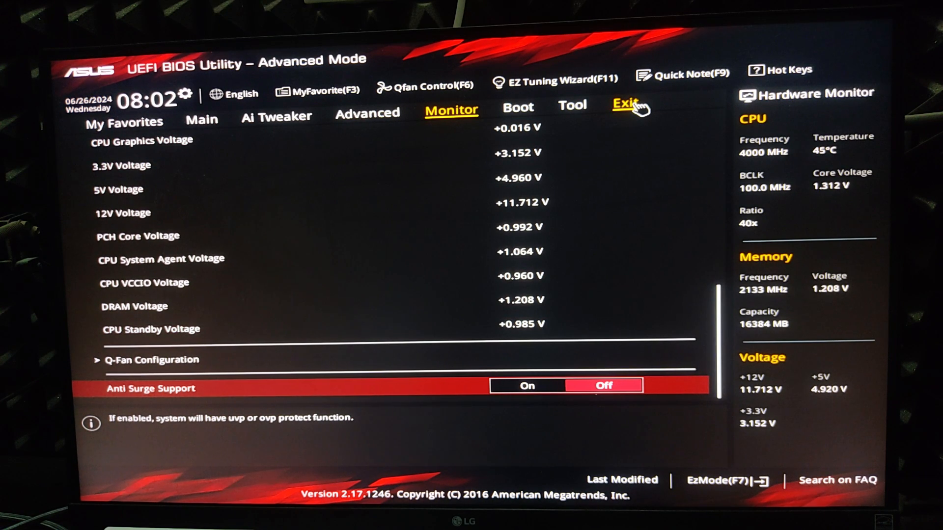
# - With Anti Surge Support set to Off, move to the Exit options
pyautogui.click(626, 103)
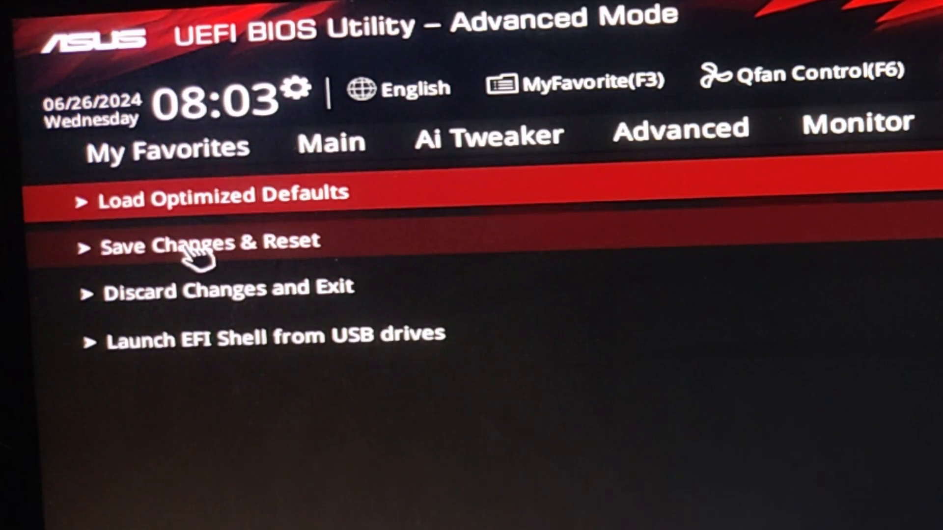
# - Choose Save Changes & Reset and confirm to restart into Windows
pyautogui.click(209, 241)
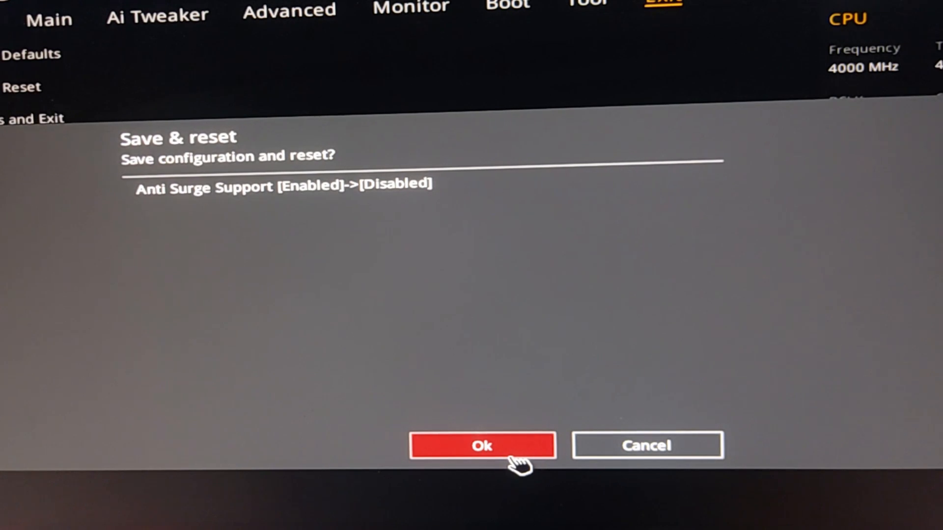
pyautogui.click(481, 446)
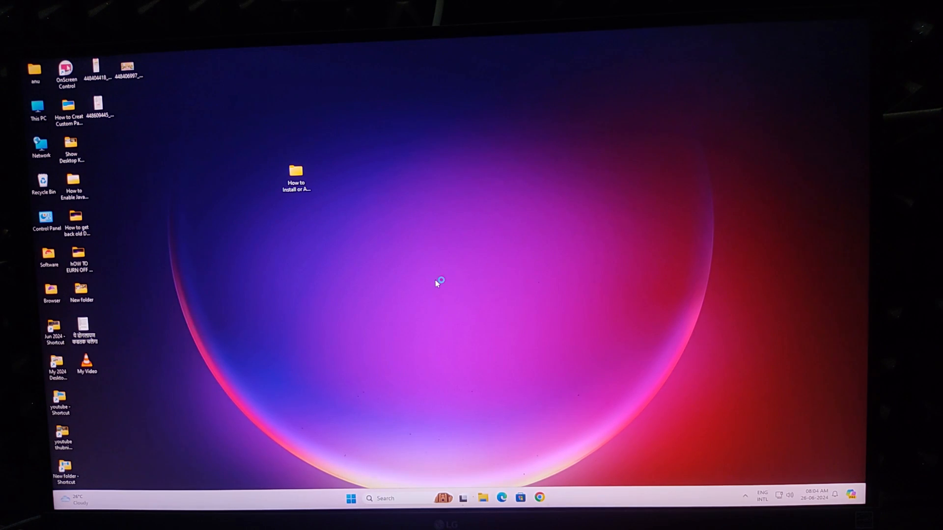
pyautogui.moveTo(434, 303)
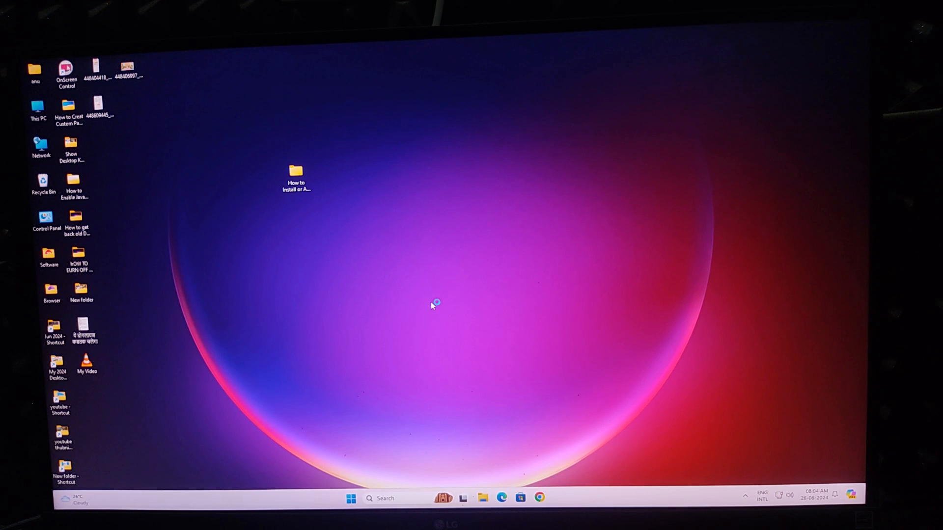